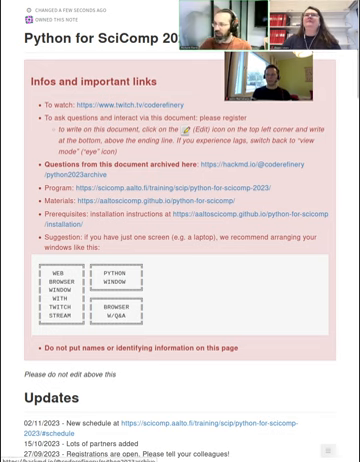
{"action": "scroll", "scroll_direction": "down", "scroll_amount": 3}
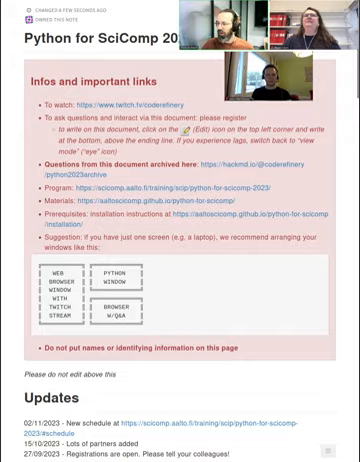
{"action": "scroll", "scroll_direction": "down", "scroll_amount": 3}
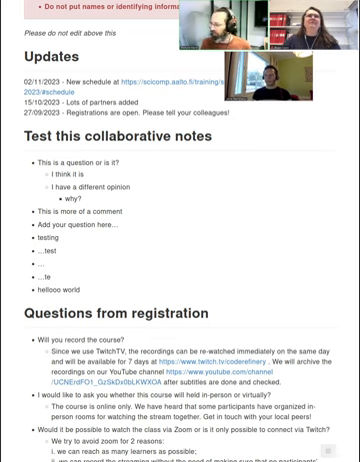
{"action": "scroll", "scroll_direction": "up", "scroll_amount": 3}
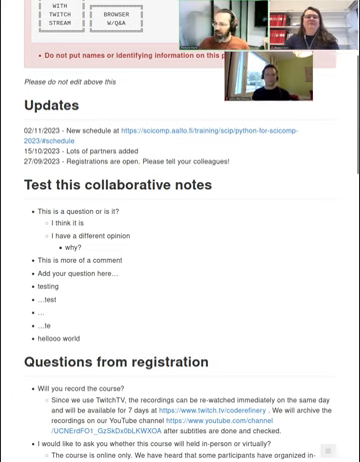
{"action": "scroll", "scroll_direction": "down", "scroll_amount": 3}
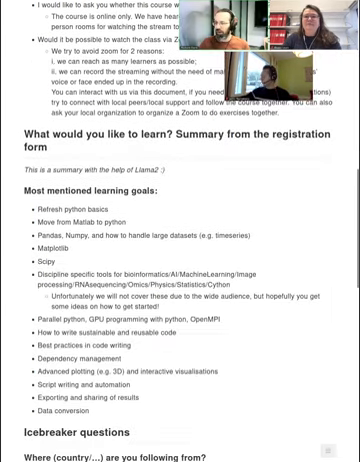
{"action": "scroll", "scroll_direction": "down", "scroll_amount": 3}
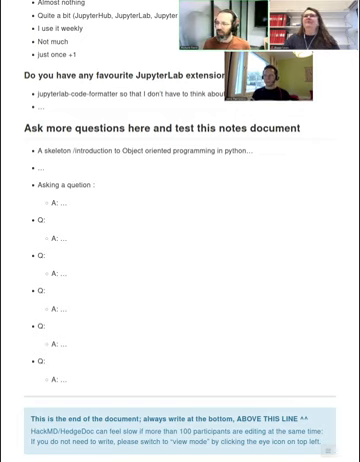
{"action": "type", "text": "here:"}
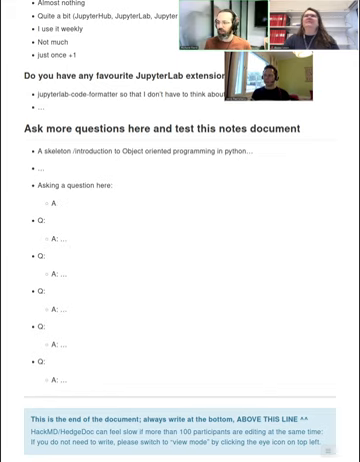
{"action": "type", "text": "Answ"}
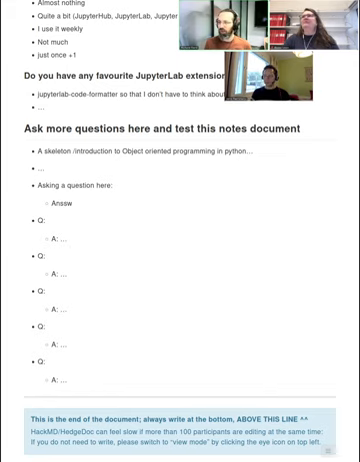
{"action": "type", "text": "ing in real time"}
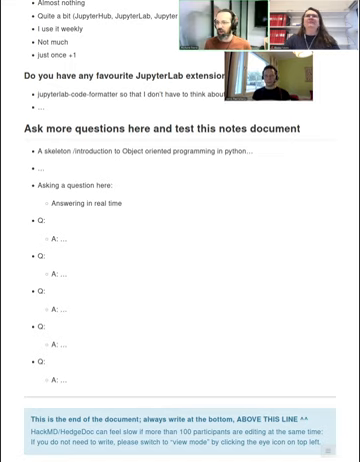
{"action": "type", "text": "It works!"}
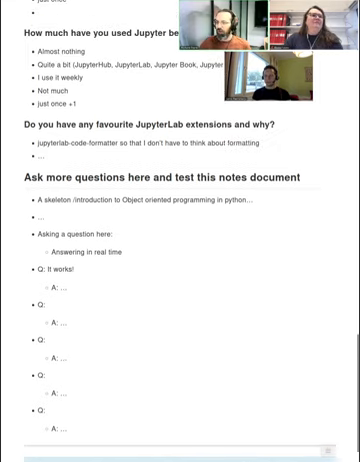
{"action": "scroll", "scroll_direction": "up", "scroll_amount": 3}
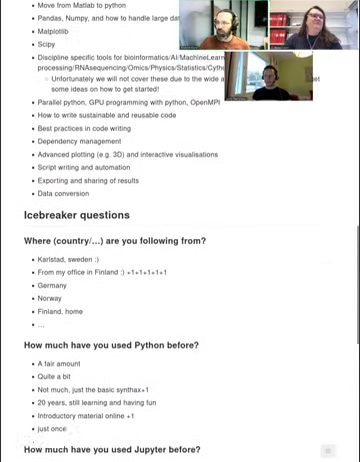
{"action": "scroll", "scroll_direction": "up", "scroll_amount": 3}
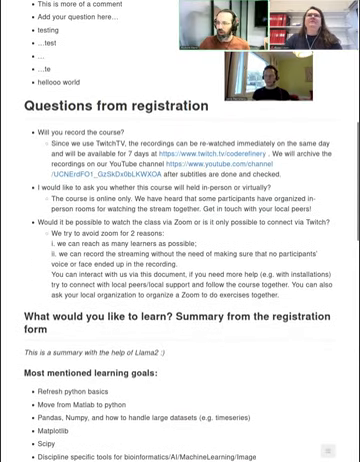
{"action": "scroll", "scroll_direction": "up", "scroll_amount": 3}
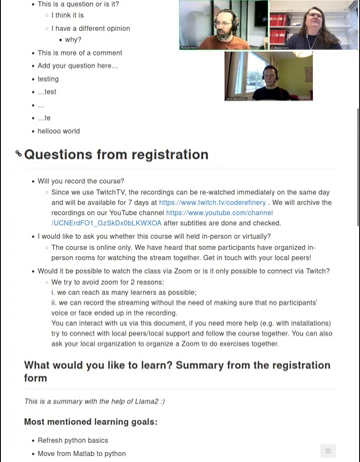
{"action": "scroll", "scroll_direction": "down", "scroll_amount": 3}
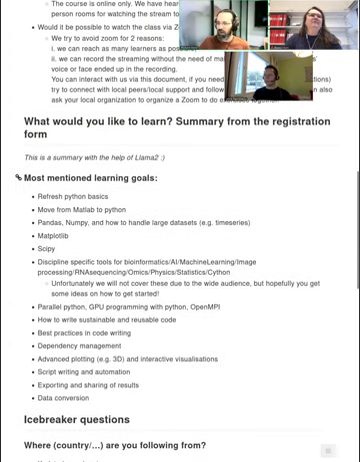
{"action": "scroll", "scroll_direction": "down", "scroll_amount": 3}
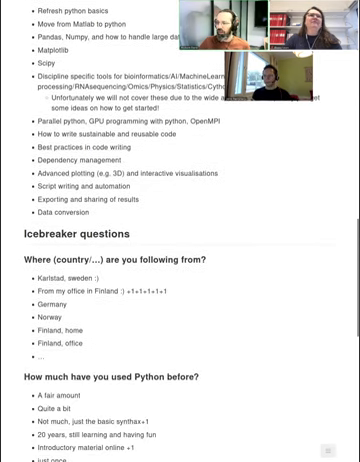
{"action": "scroll", "scroll_direction": "down", "scroll_amount": 3}
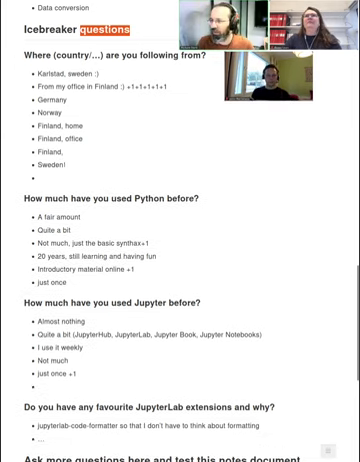
{"action": "type", "text": "Sweden, Hlsinki"}
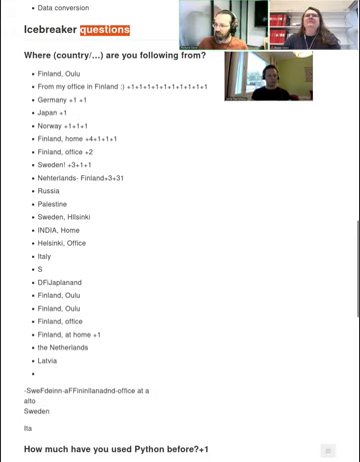
{"action": "scroll", "scroll_direction": "down", "scroll_amount": 3}
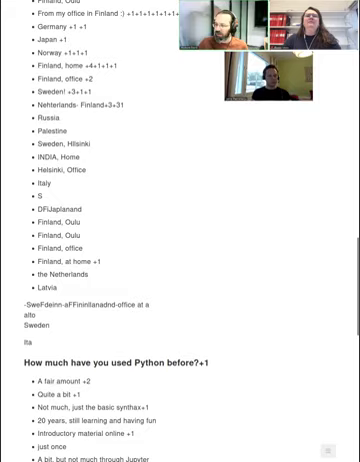
{"action": "scroll", "scroll_direction": "down", "scroll_amount": 3}
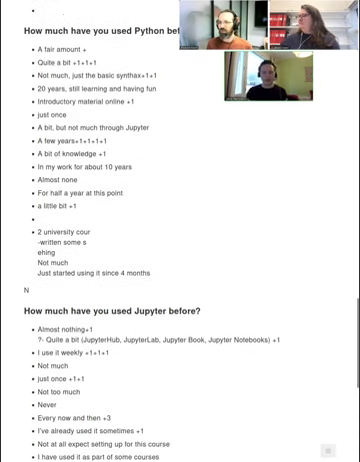
{"action": "scroll", "scroll_direction": "up", "scroll_amount": 3}
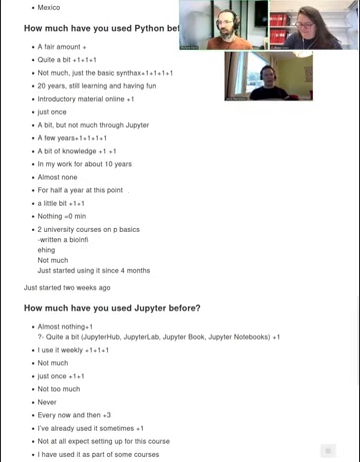
{"action": "scroll", "scroll_direction": "down", "scroll_amount": 3}
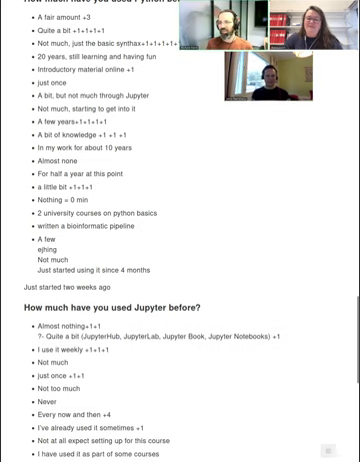
{"action": "scroll", "scroll_direction": "up", "scroll_amount": 3}
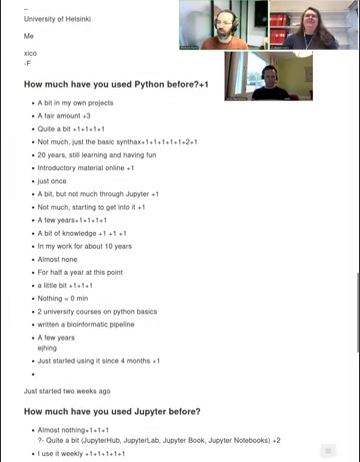
{"action": "scroll", "scroll_direction": "up", "scroll_amount": 3}
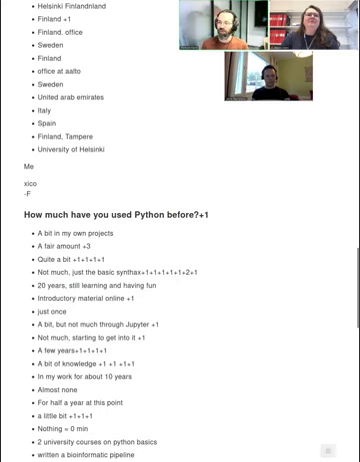
{"action": "scroll", "scroll_direction": "up", "scroll_amount": 3}
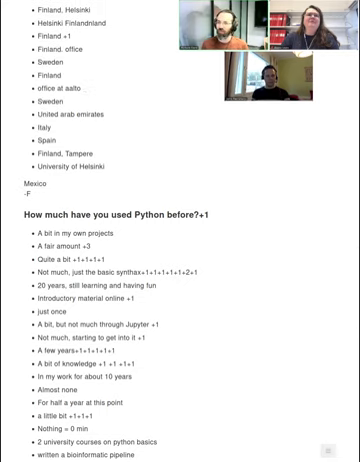
{"action": "scroll", "scroll_direction": "down", "scroll_amount": 3}
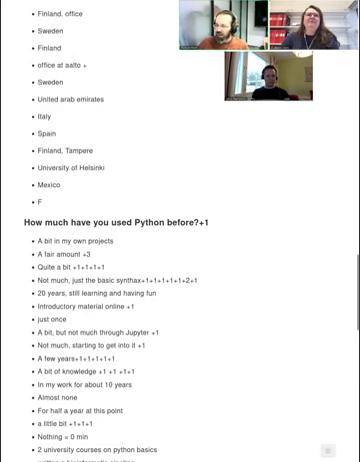
{"action": "scroll", "scroll_direction": "down", "scroll_amount": 3}
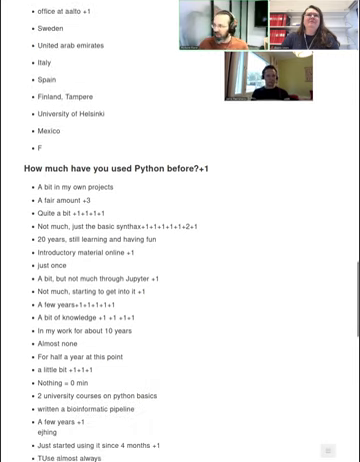
{"action": "scroll", "scroll_direction": "down", "scroll_amount": 3}
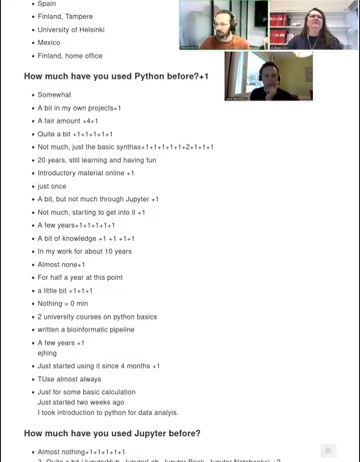
{"action": "scroll", "scroll_direction": "down", "scroll_amount": 3}
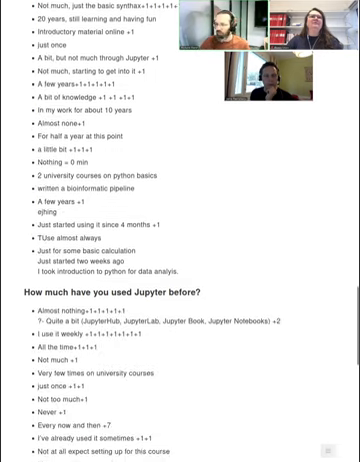
{"action": "scroll", "scroll_direction": "down", "scroll_amount": 3}
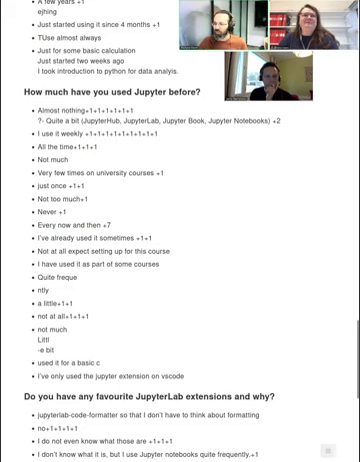
{"action": "scroll", "scroll_direction": "down", "scroll_amount": 3}
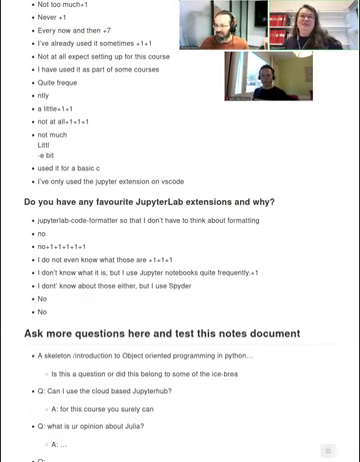
{"action": "scroll", "scroll_direction": "down", "scroll_amount": 3}
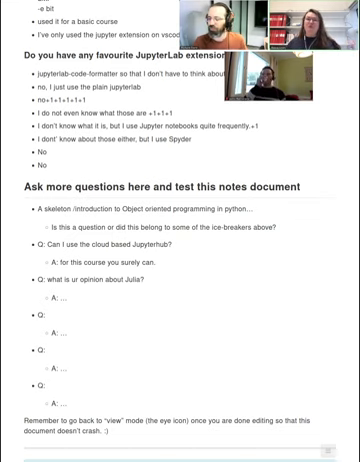
{"action": "type", "text": "and maybe"}
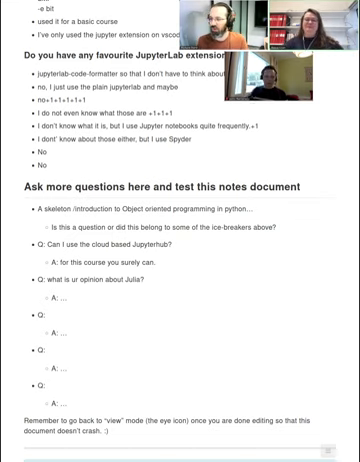